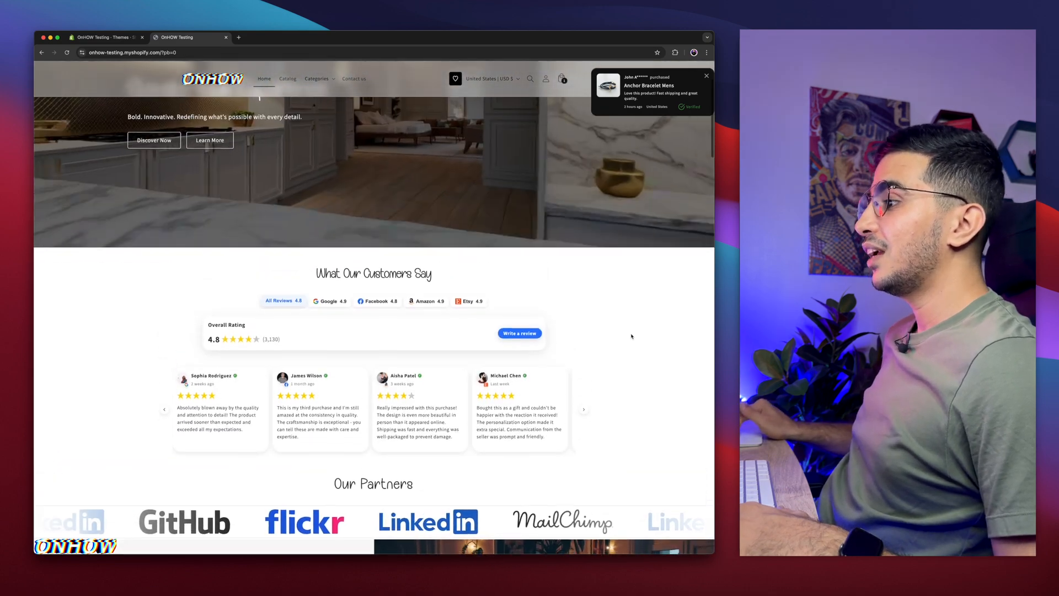
# Step: Filter the What Our Customers Say widget to Google reviews, then to Amazon reviews
pyautogui.scroll(-3)
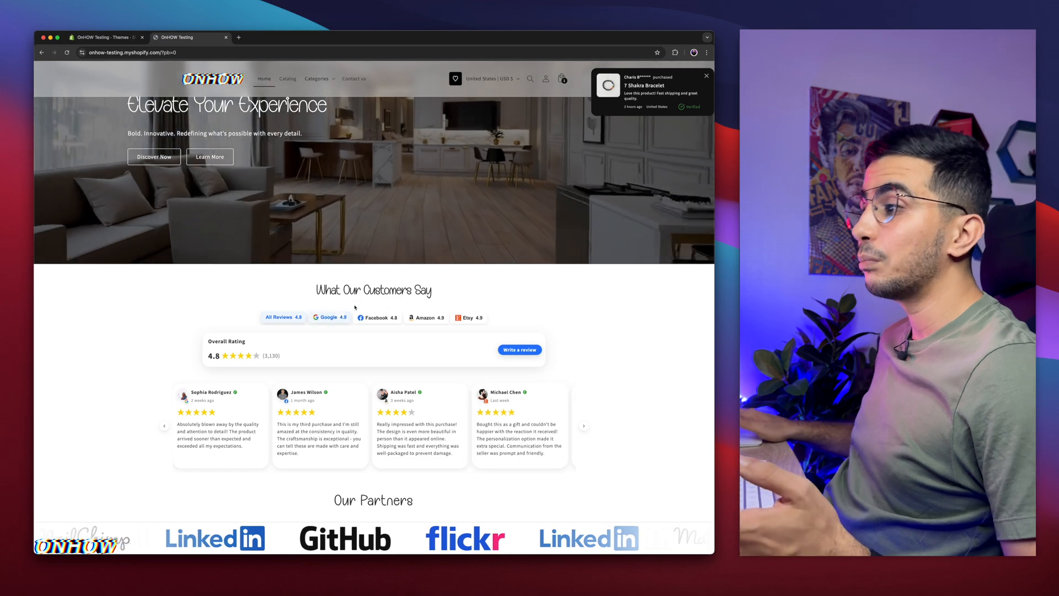
pyautogui.click(329, 318)
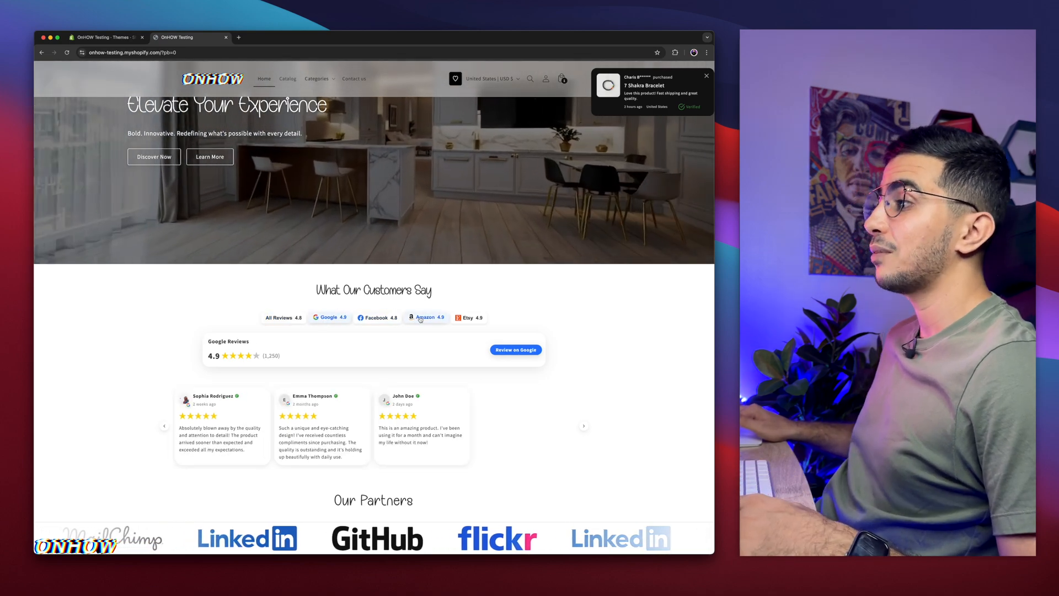
pyautogui.click(426, 318)
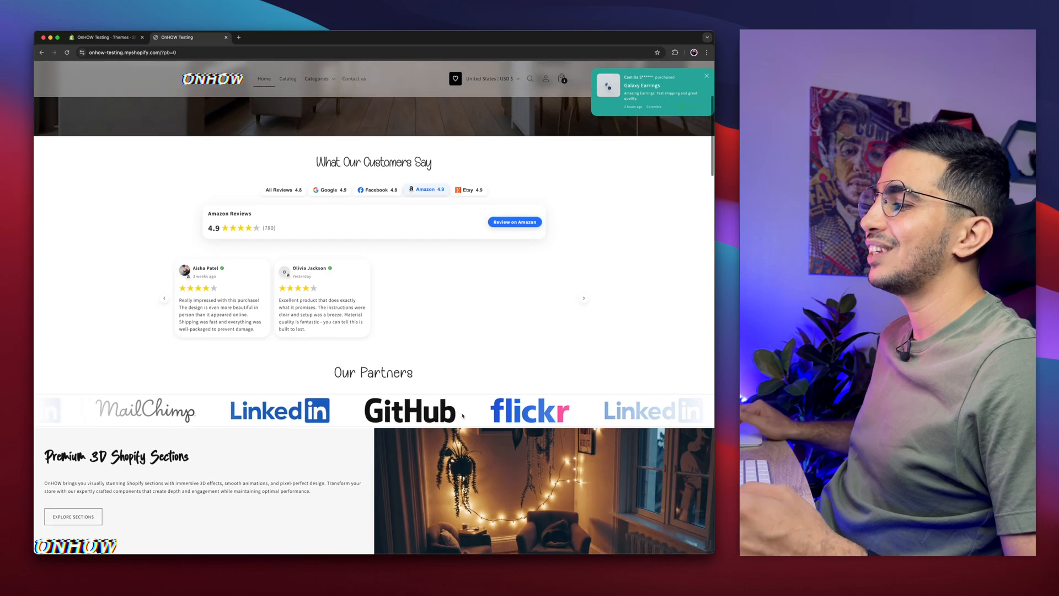
pyautogui.scroll(-3)
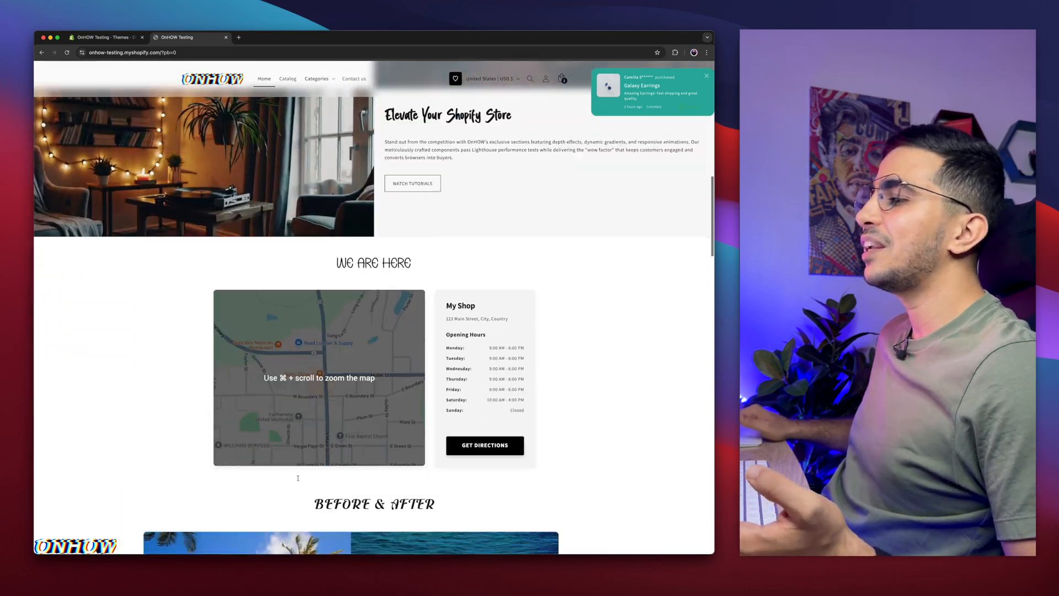
pyautogui.scroll(-3)
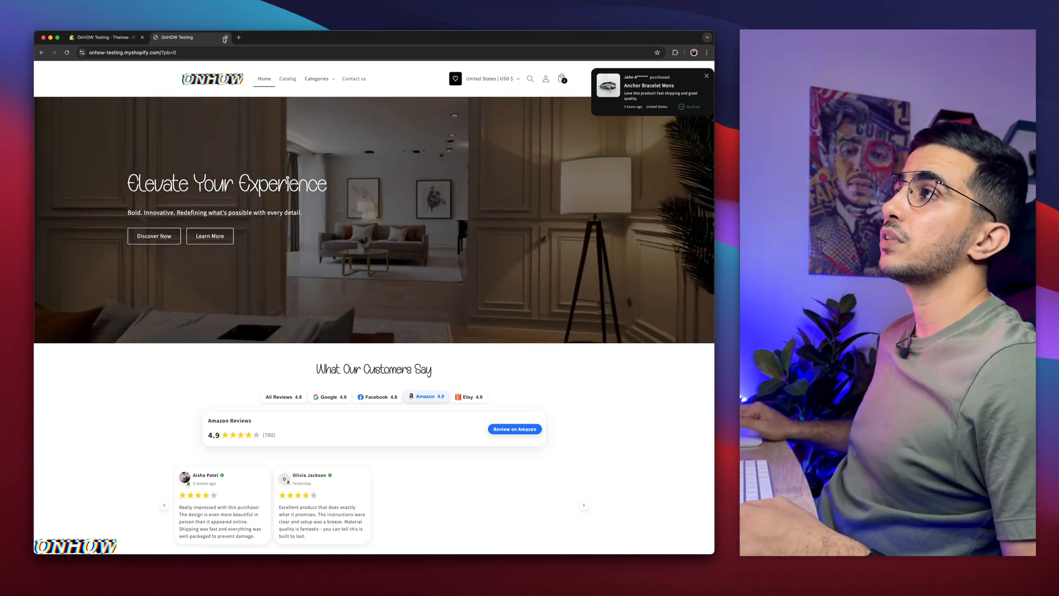
# Step: Preview the Horizon theme copy from its ⋯ actions and return to the admin Themes page
pyautogui.click(105, 37)
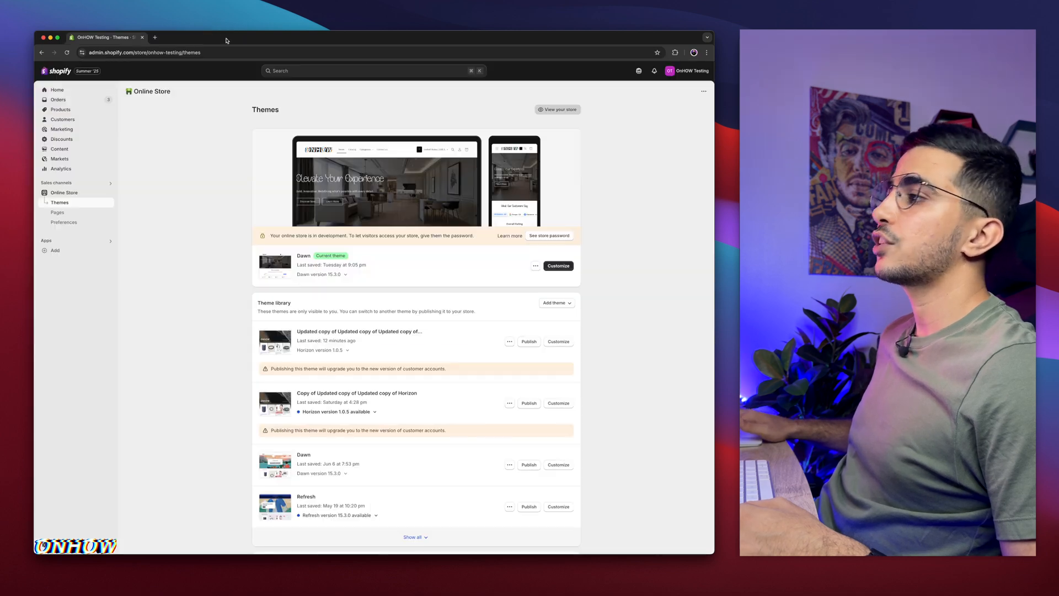
pyautogui.click(510, 341)
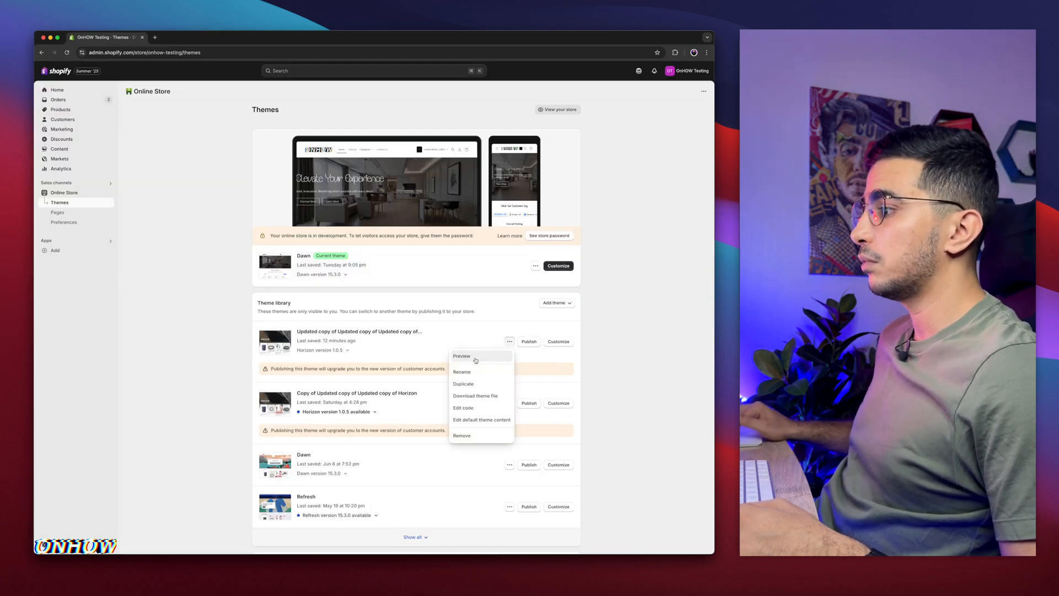
pyautogui.click(461, 357)
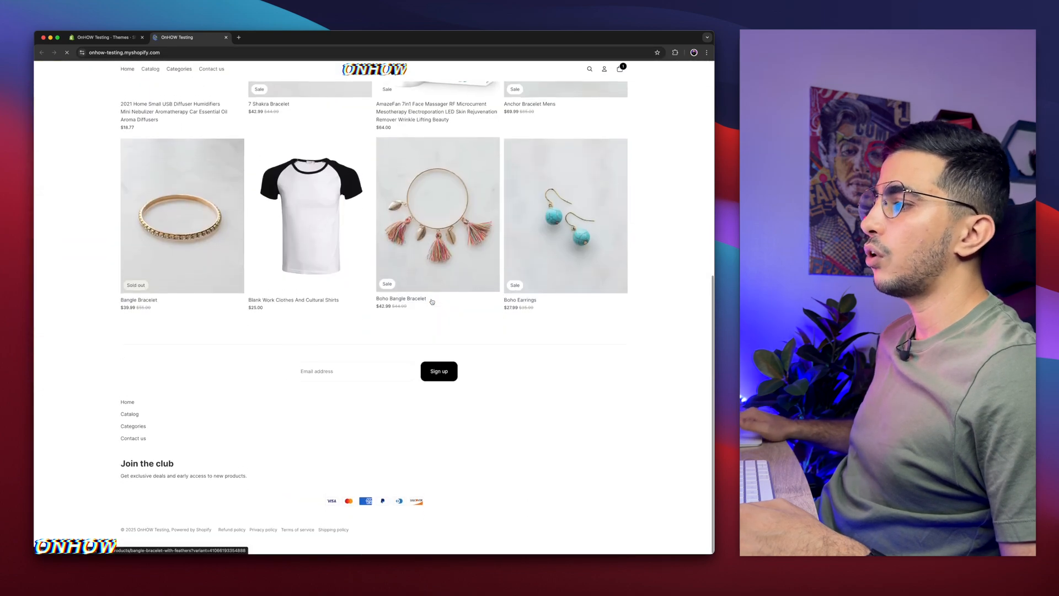
pyautogui.click(105, 38)
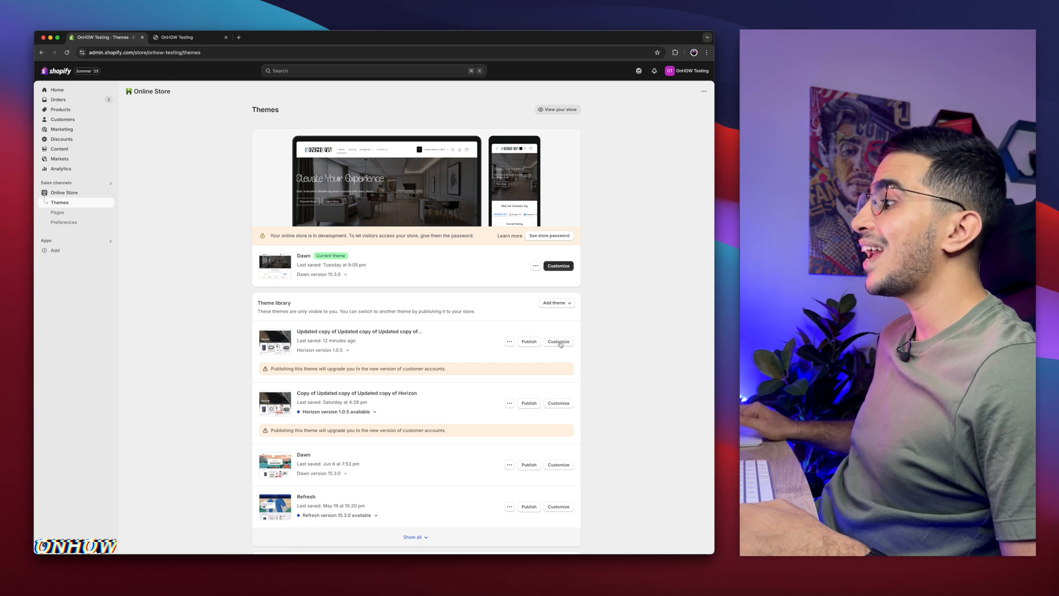
# Step: Add a Slideshow section to the Horizon copy's home page in the theme editor and save it
pyautogui.click(558, 342)
pyautogui.write('slid')
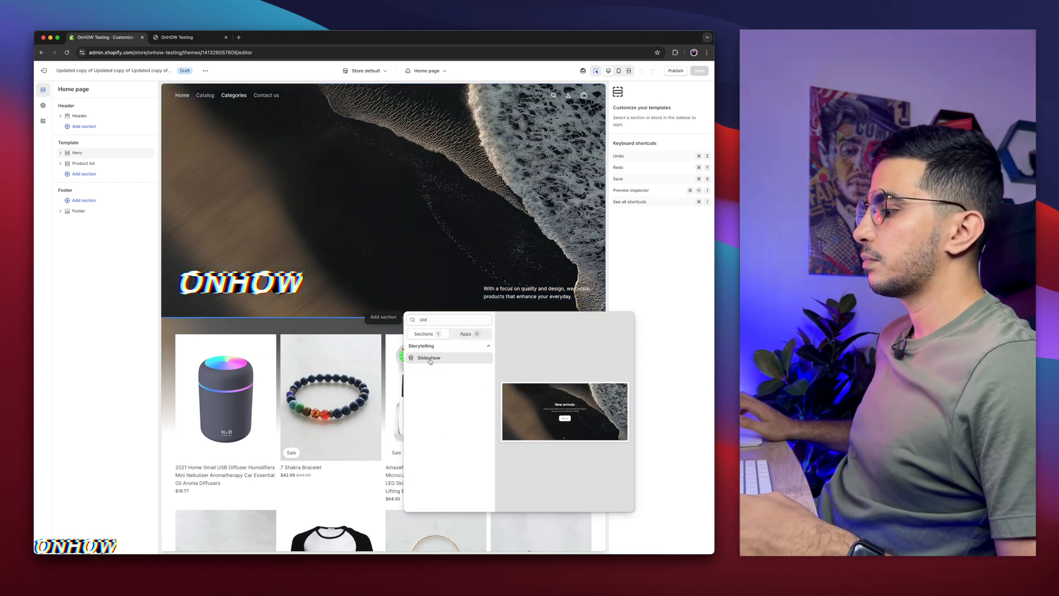
pyautogui.click(429, 358)
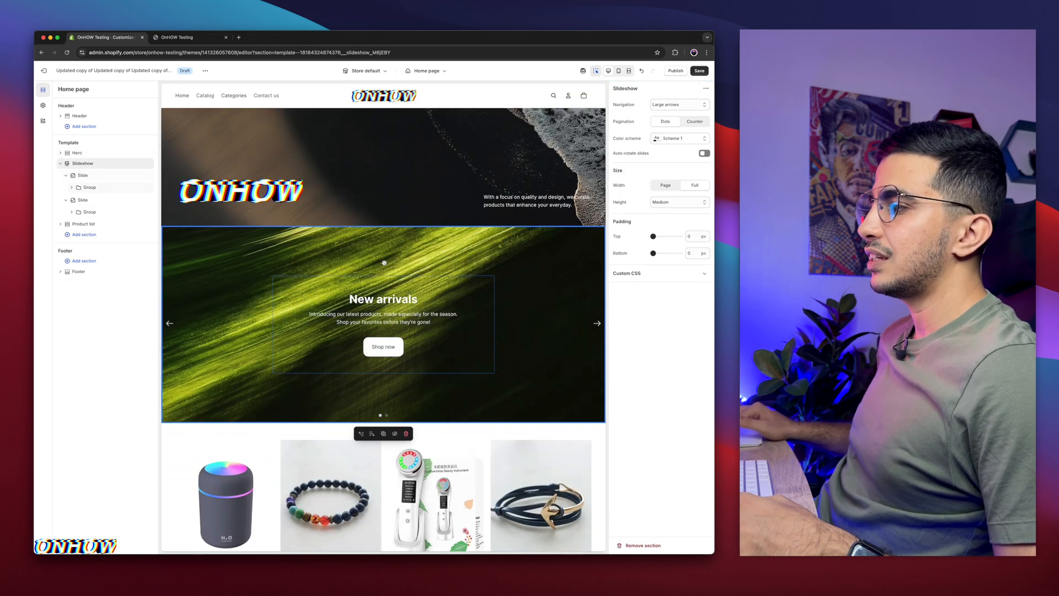
pyautogui.click(383, 324)
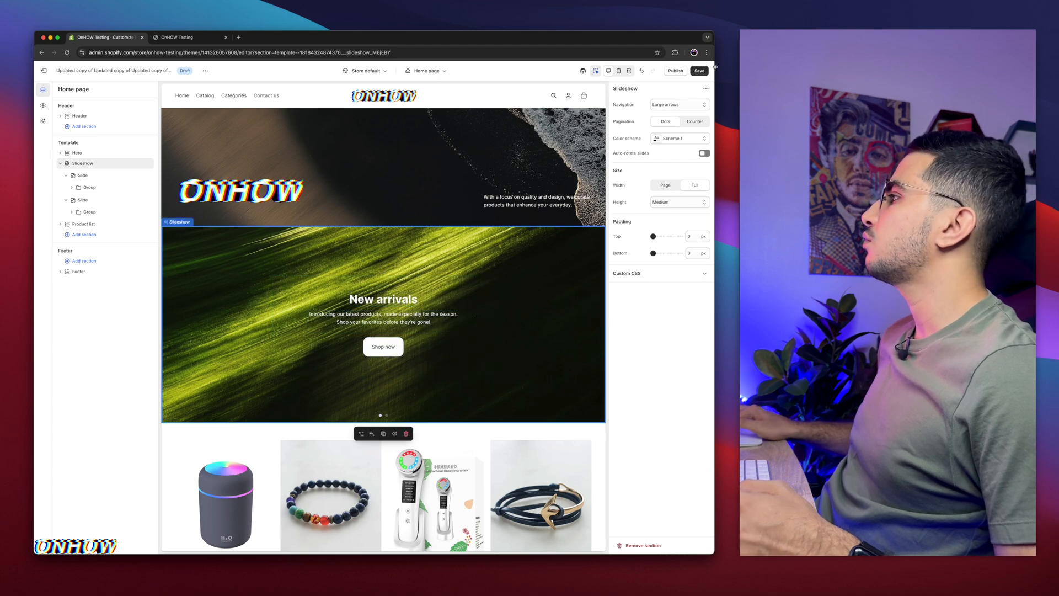
pyautogui.click(699, 71)
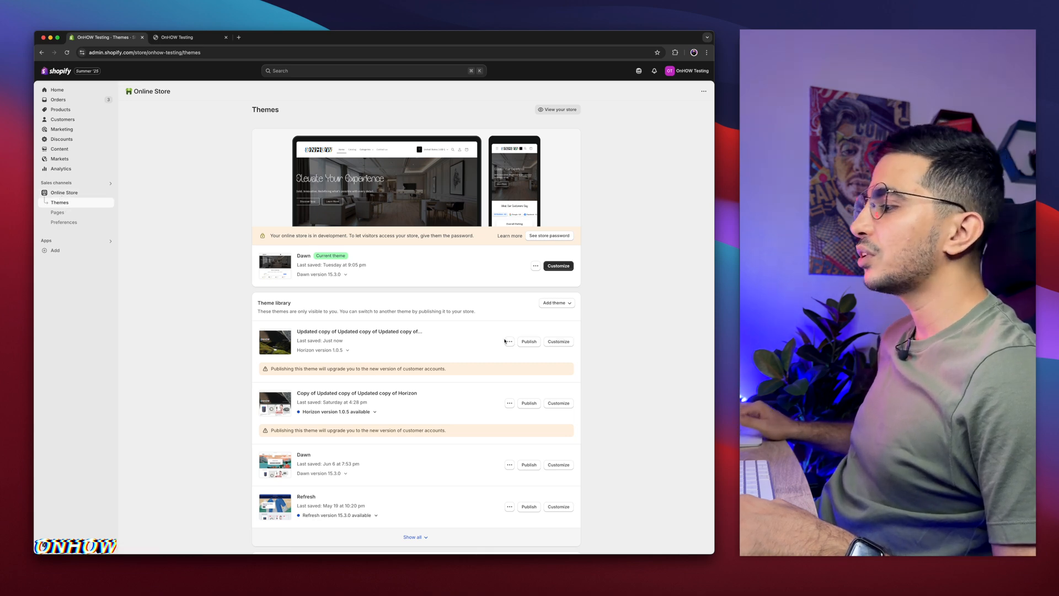
# Step: Enter Edit code for the Horizon copy and filter the file list to base.css
pyautogui.click(510, 341)
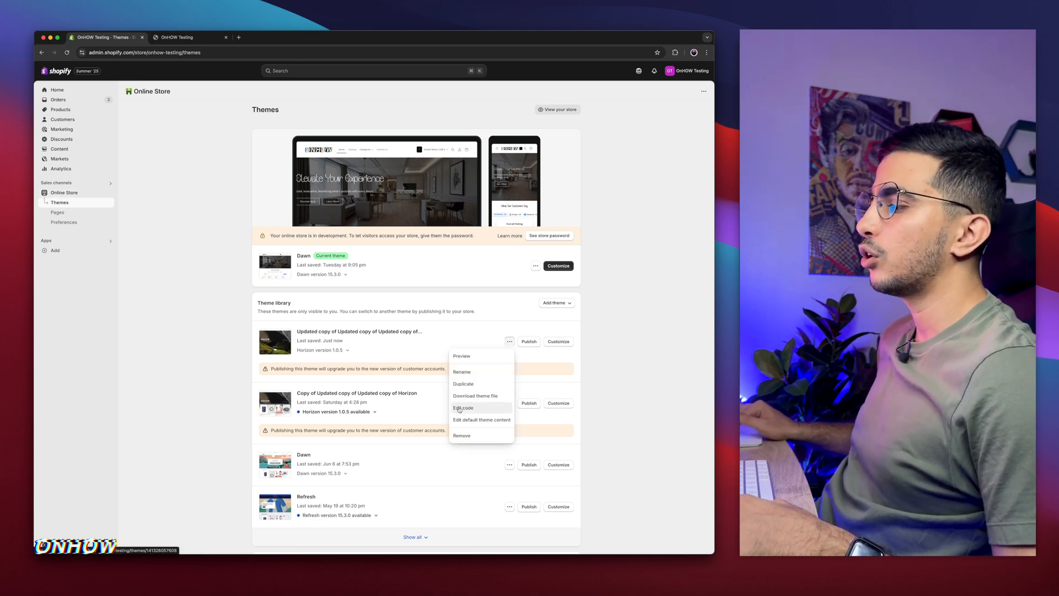
pyautogui.click(463, 407)
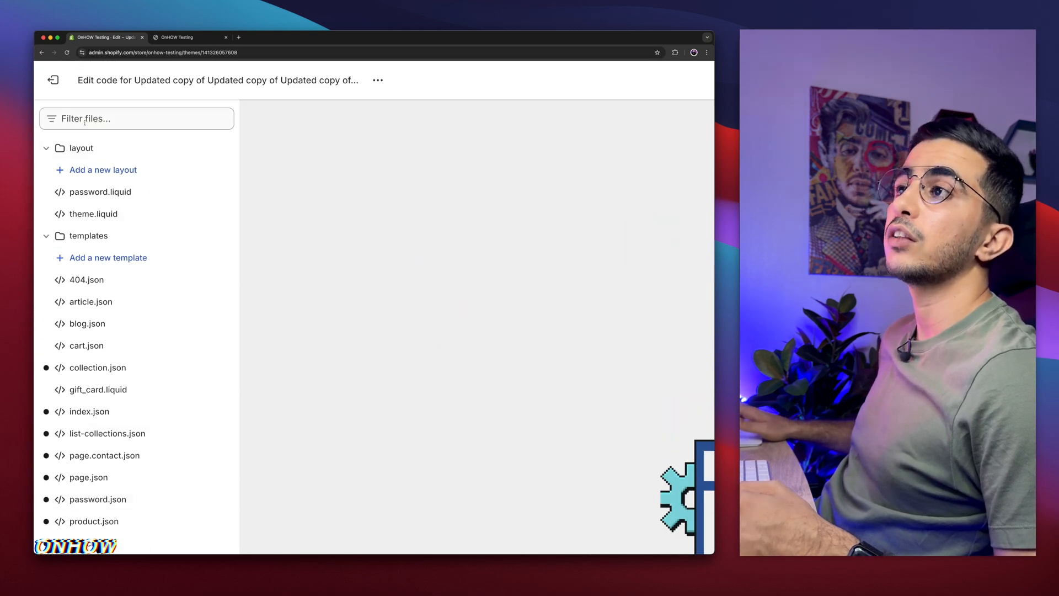
pyautogui.write('base')
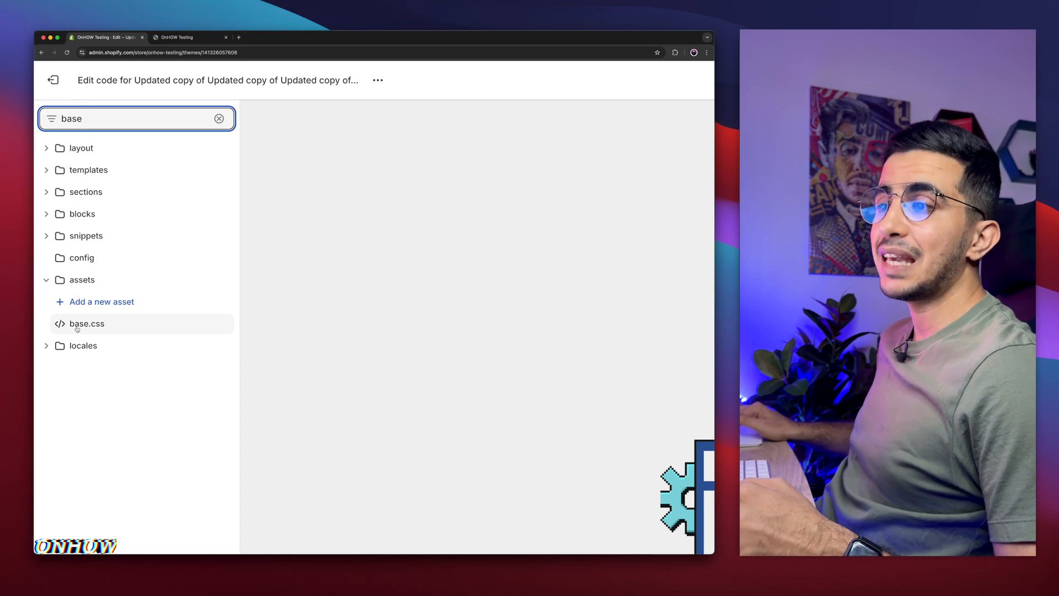
# Step: Append the slideshow .slide__content and .group-block rules (top 260px, right 490px) to the end of base.css
pyautogui.click(86, 324)
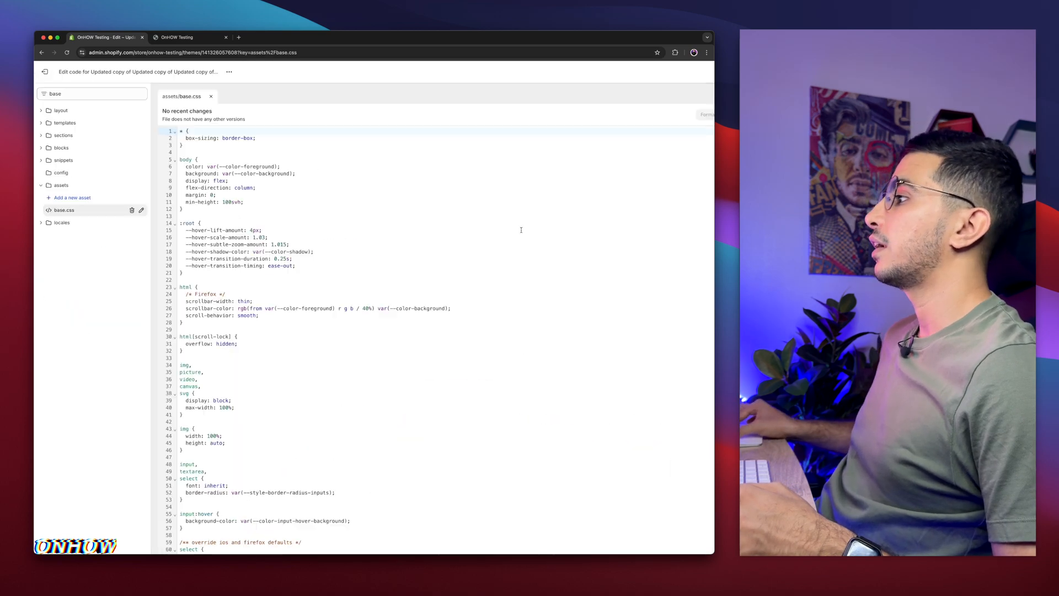
pyautogui.scroll(-3)
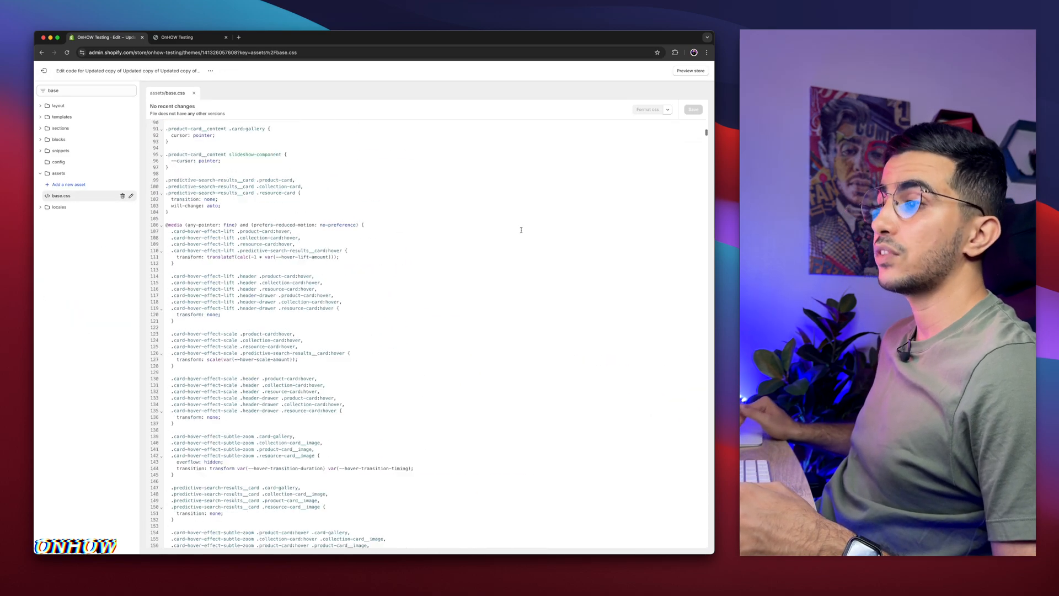
pyautogui.scroll(-3)
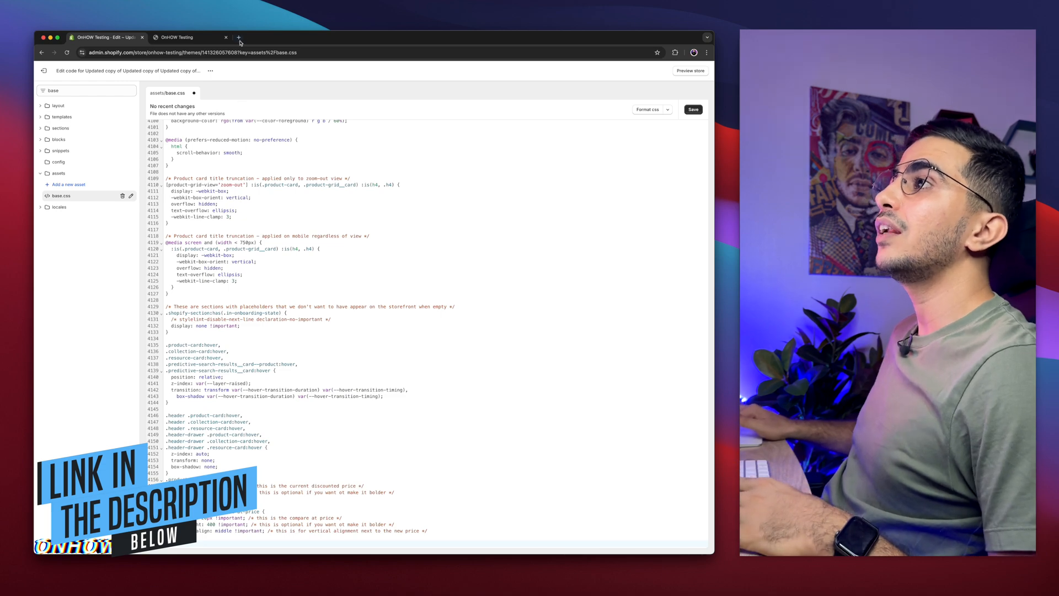
pyautogui.click(238, 37)
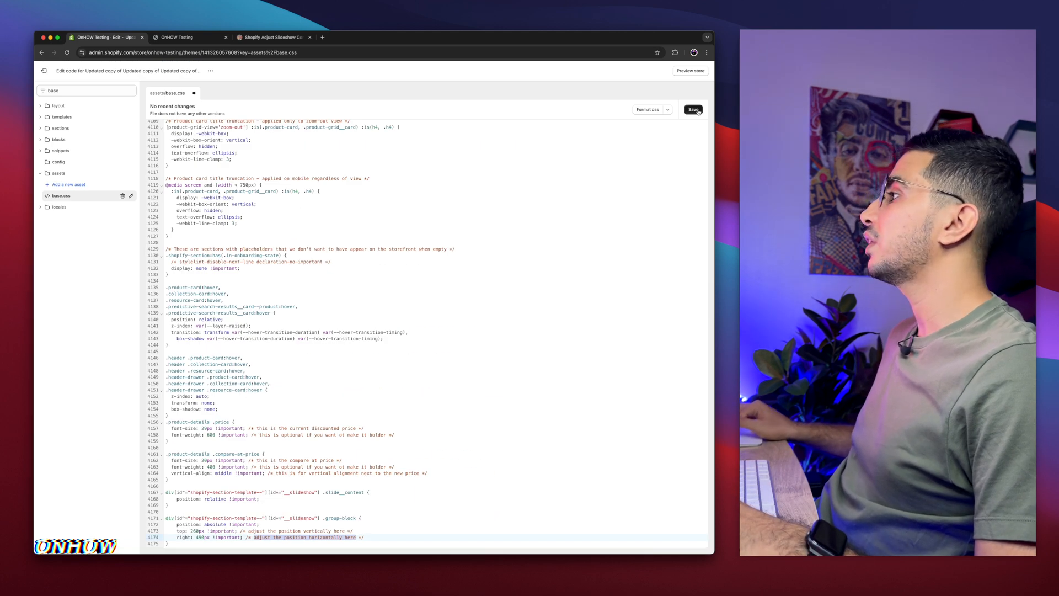
# Step: Save base.css and reload the storefront so the New arrivals text block moves lower in the banner
pyautogui.click(188, 38)
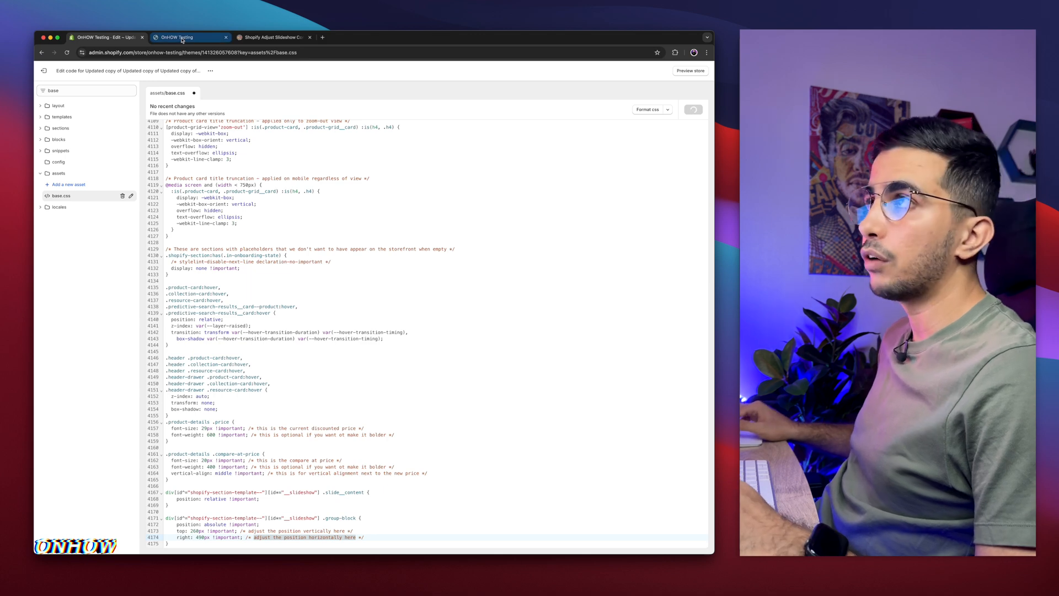
pyautogui.click(189, 38)
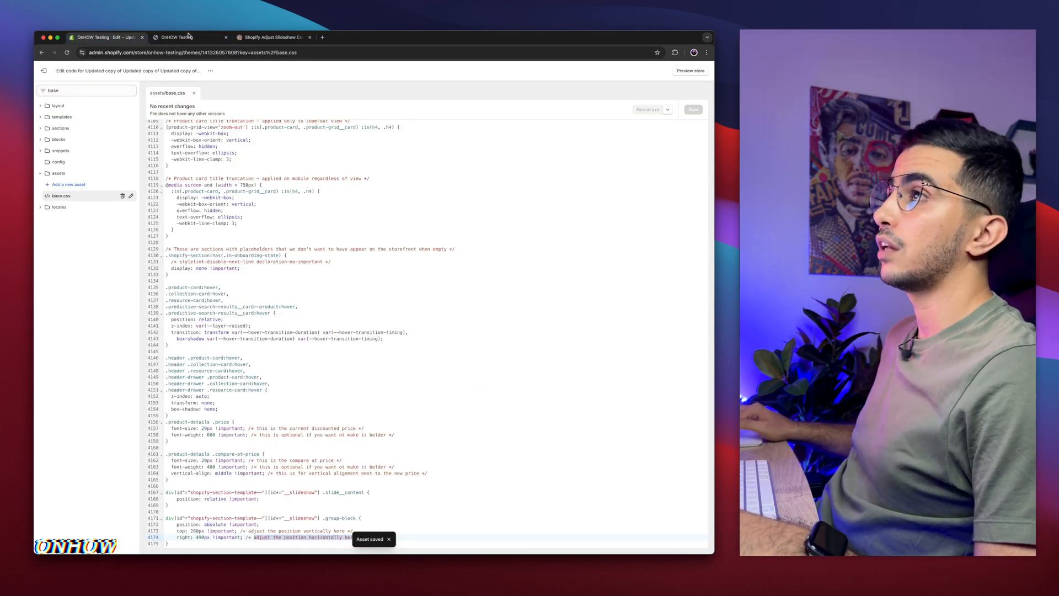
pyautogui.click(189, 37)
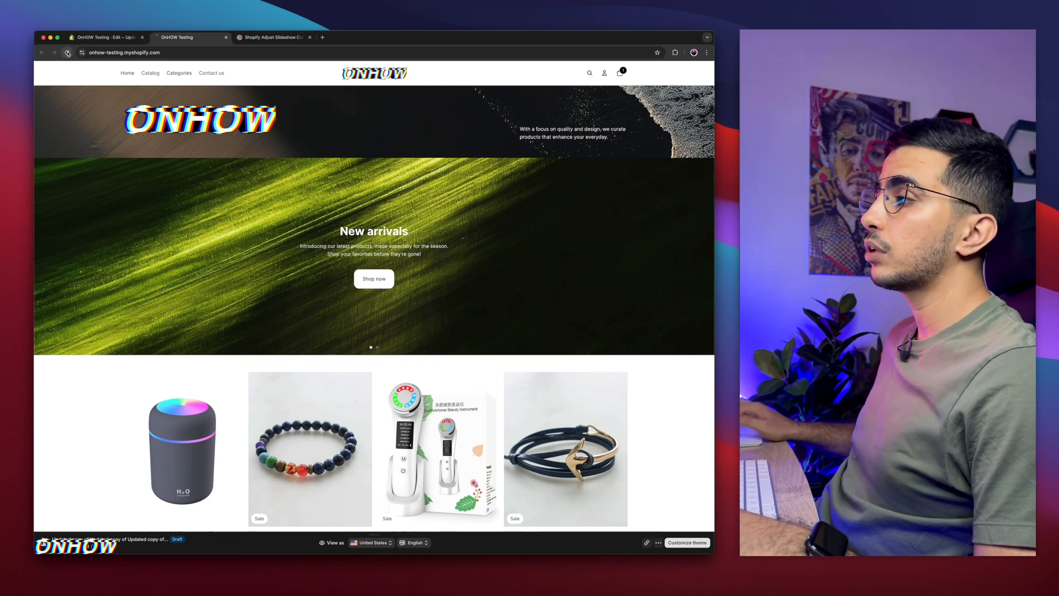
pyautogui.click(67, 53)
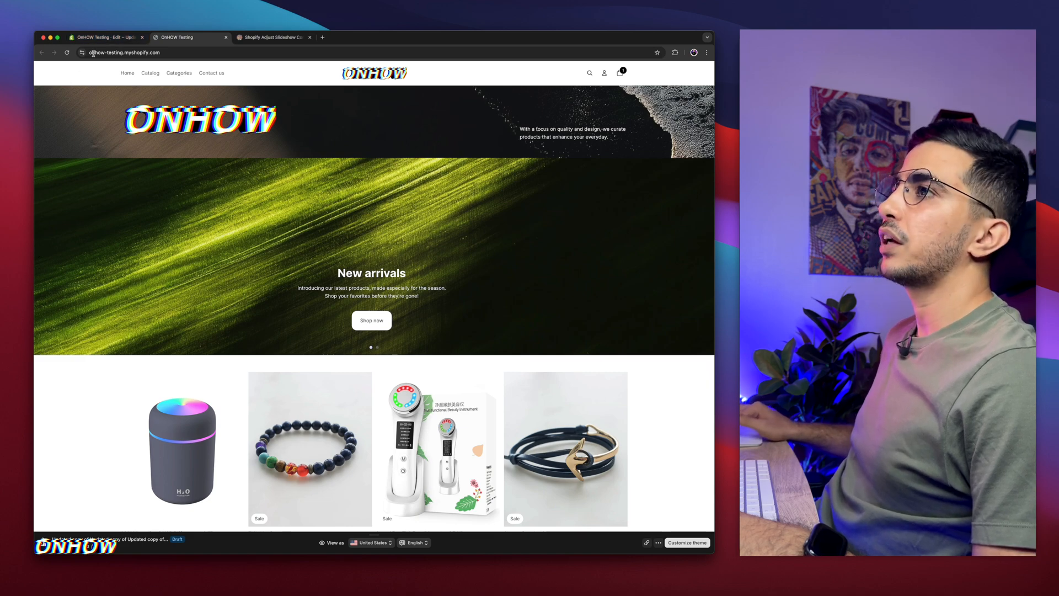
pyautogui.click(105, 38)
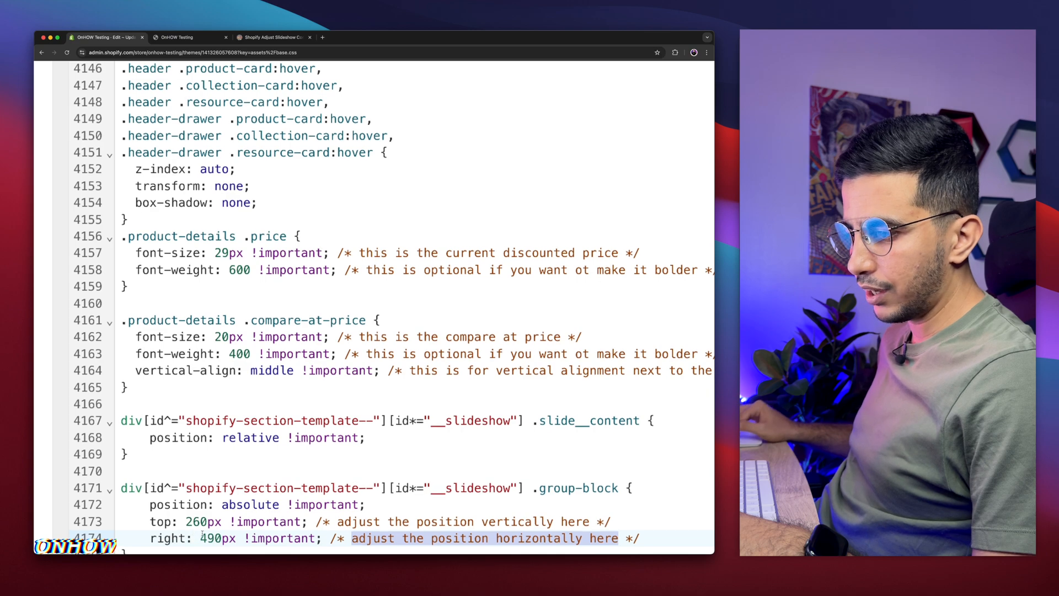
# Step: Adjust the .group-block top and right values, save, and reload the storefront to place the text right of centre near the bottom
pyautogui.click(200, 539)
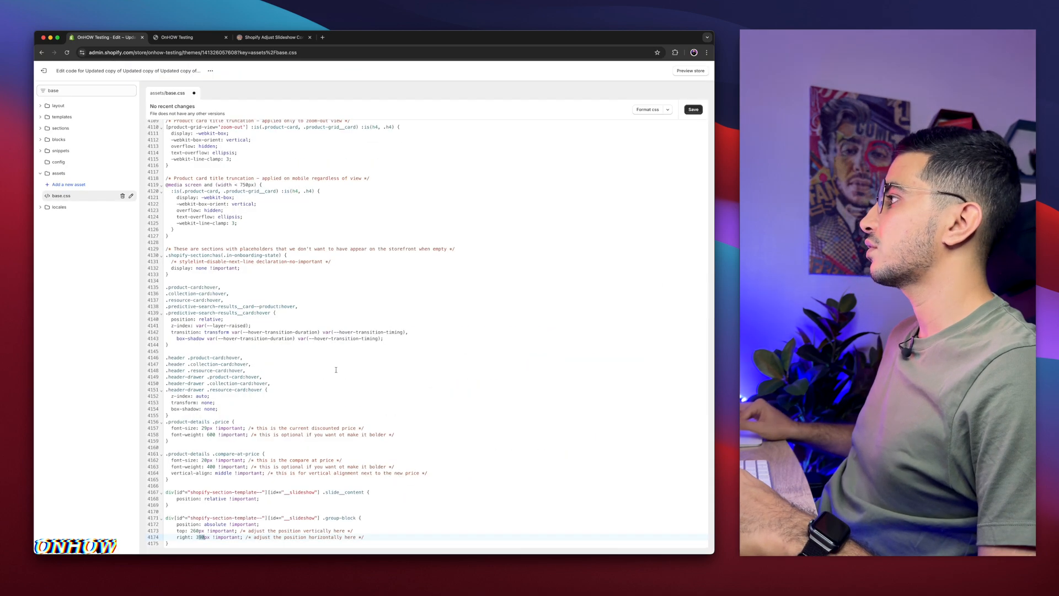
pyautogui.click(693, 110)
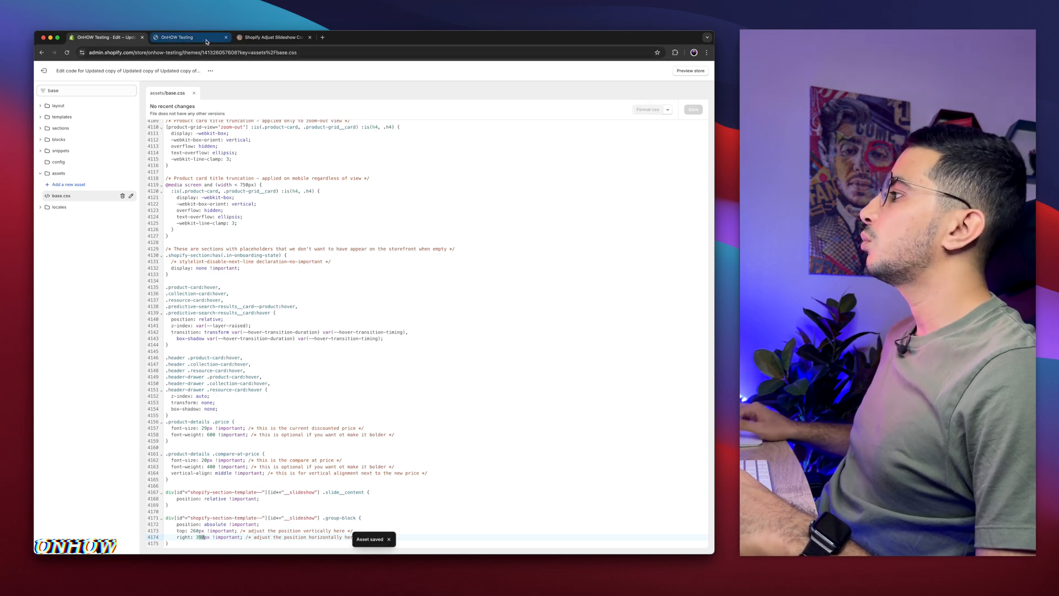
pyautogui.click(189, 37)
pyautogui.write('19')
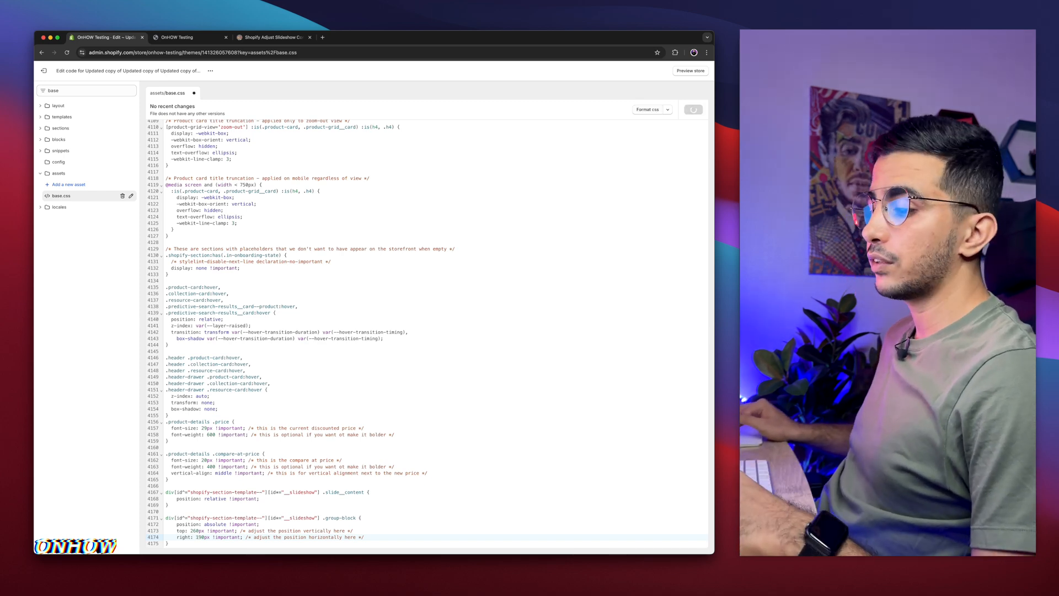
pyautogui.click(182, 37)
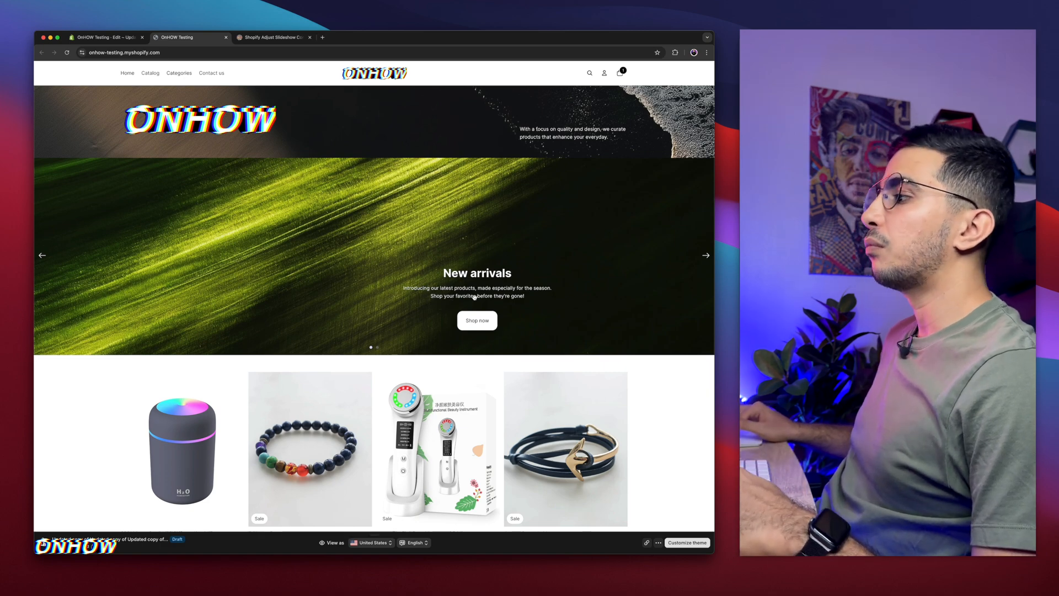
pyautogui.click(105, 37)
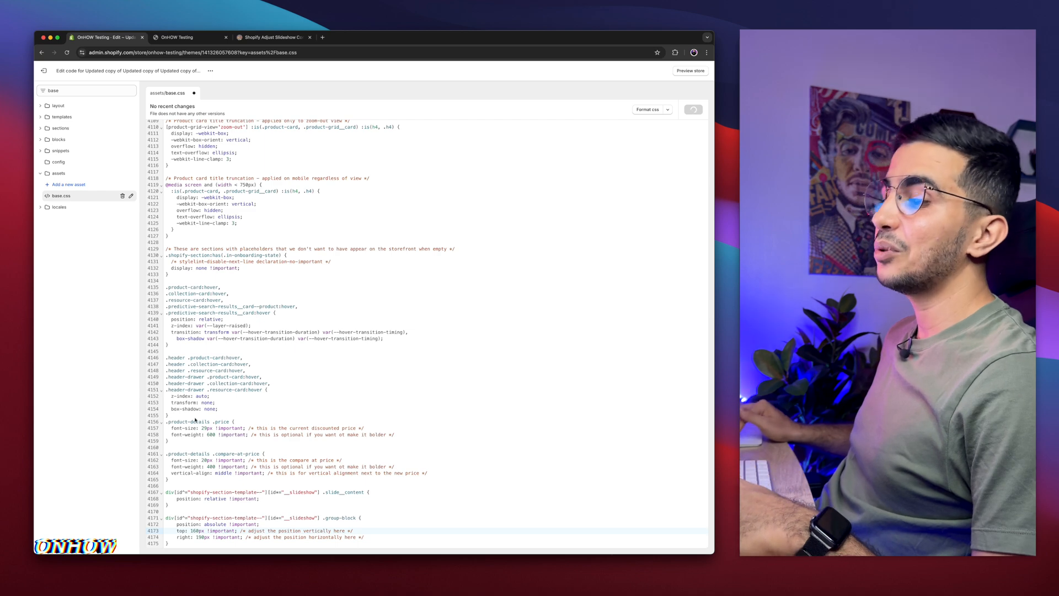
pyautogui.click(188, 37)
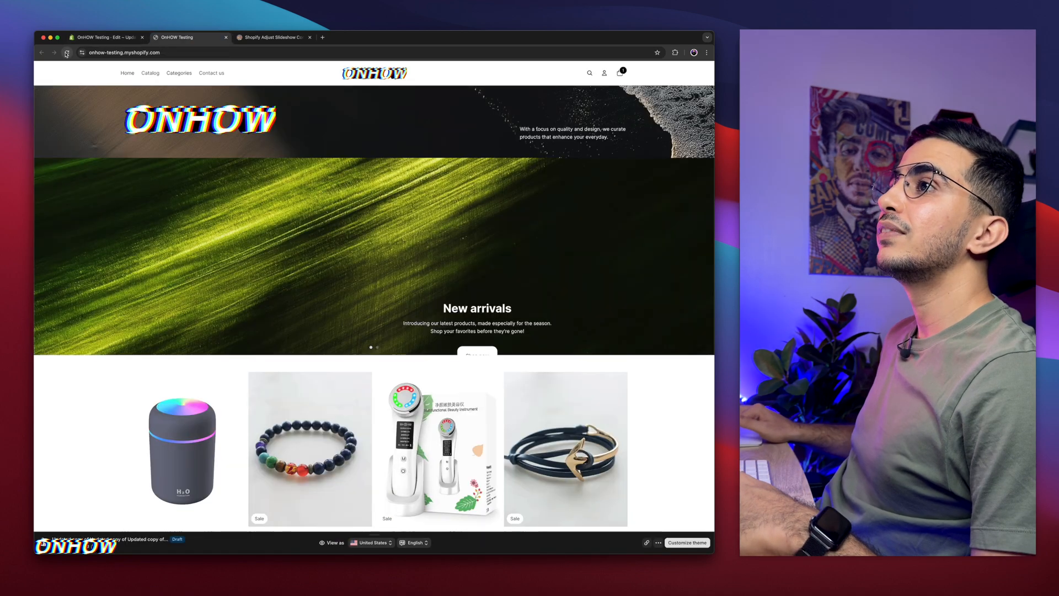